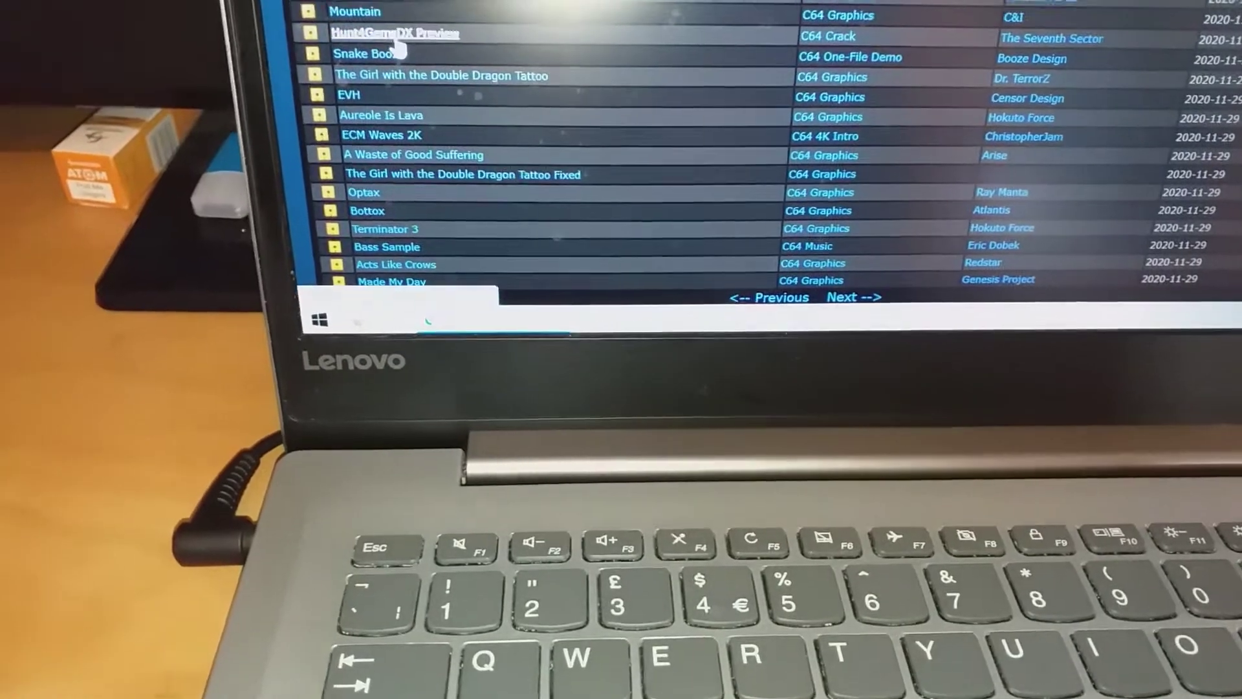
Step: Search Google for "shadow switcher" and bring the shadow.drwuro.com result into view
{"action": "left_click", "coordinate": [395, 32]}
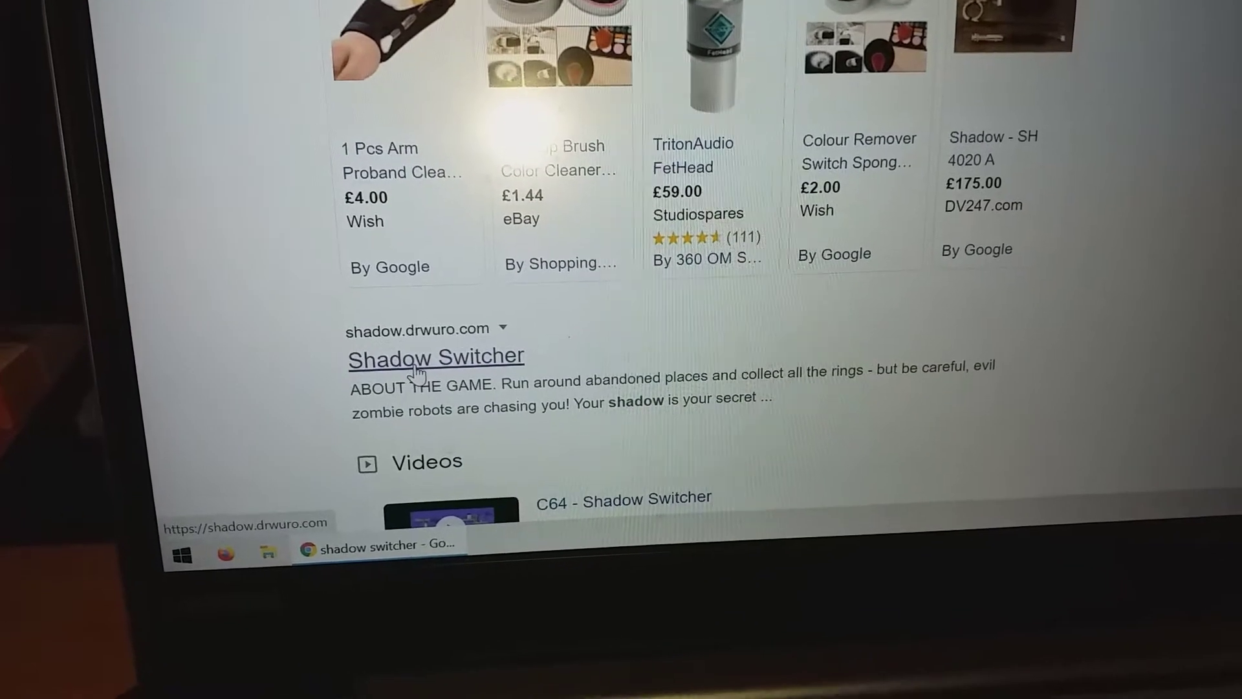
{"action": "left_click", "coordinate": [418, 357]}
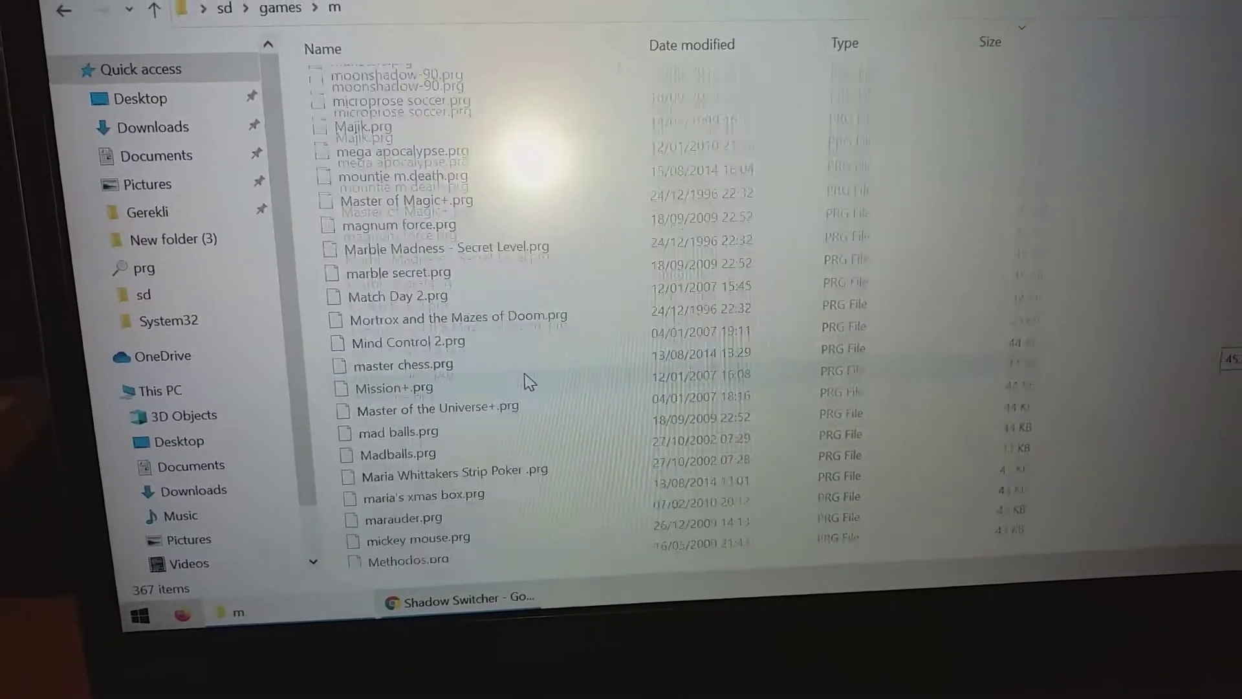
Step: Scroll the sd > games > m folder down to entries like Mayday Squad and Metrocross
{"action": "scroll", "scroll_direction": "down", "scroll_amount": 3}
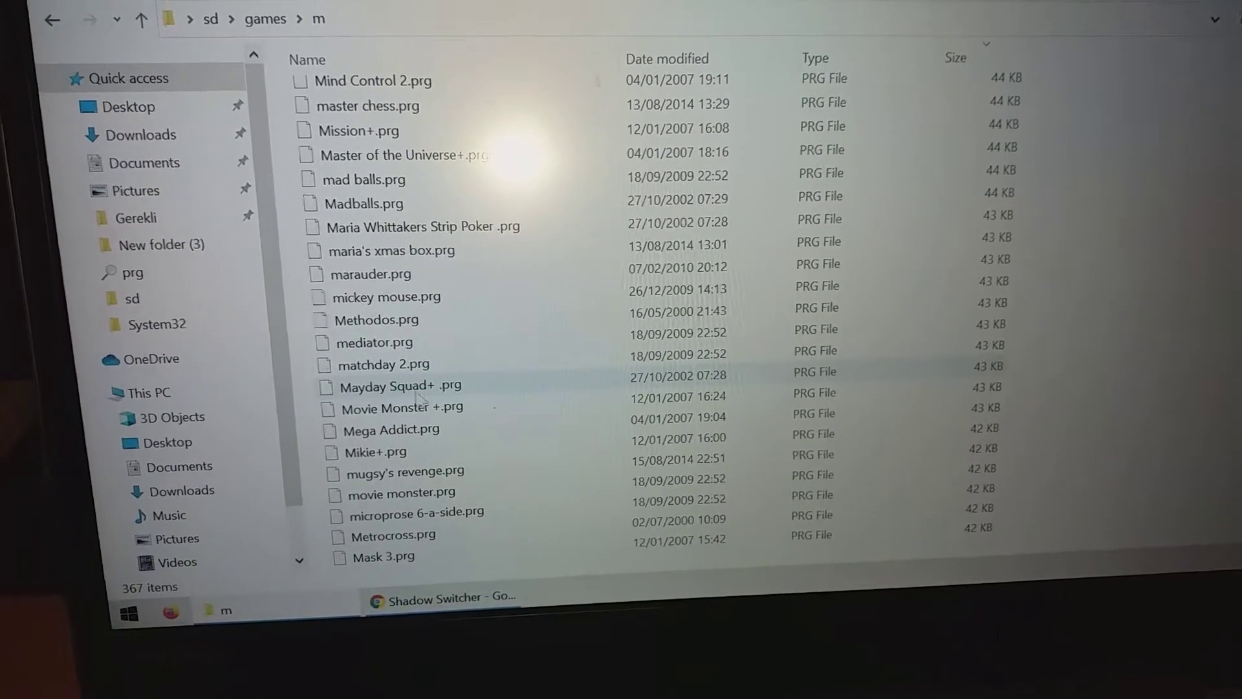